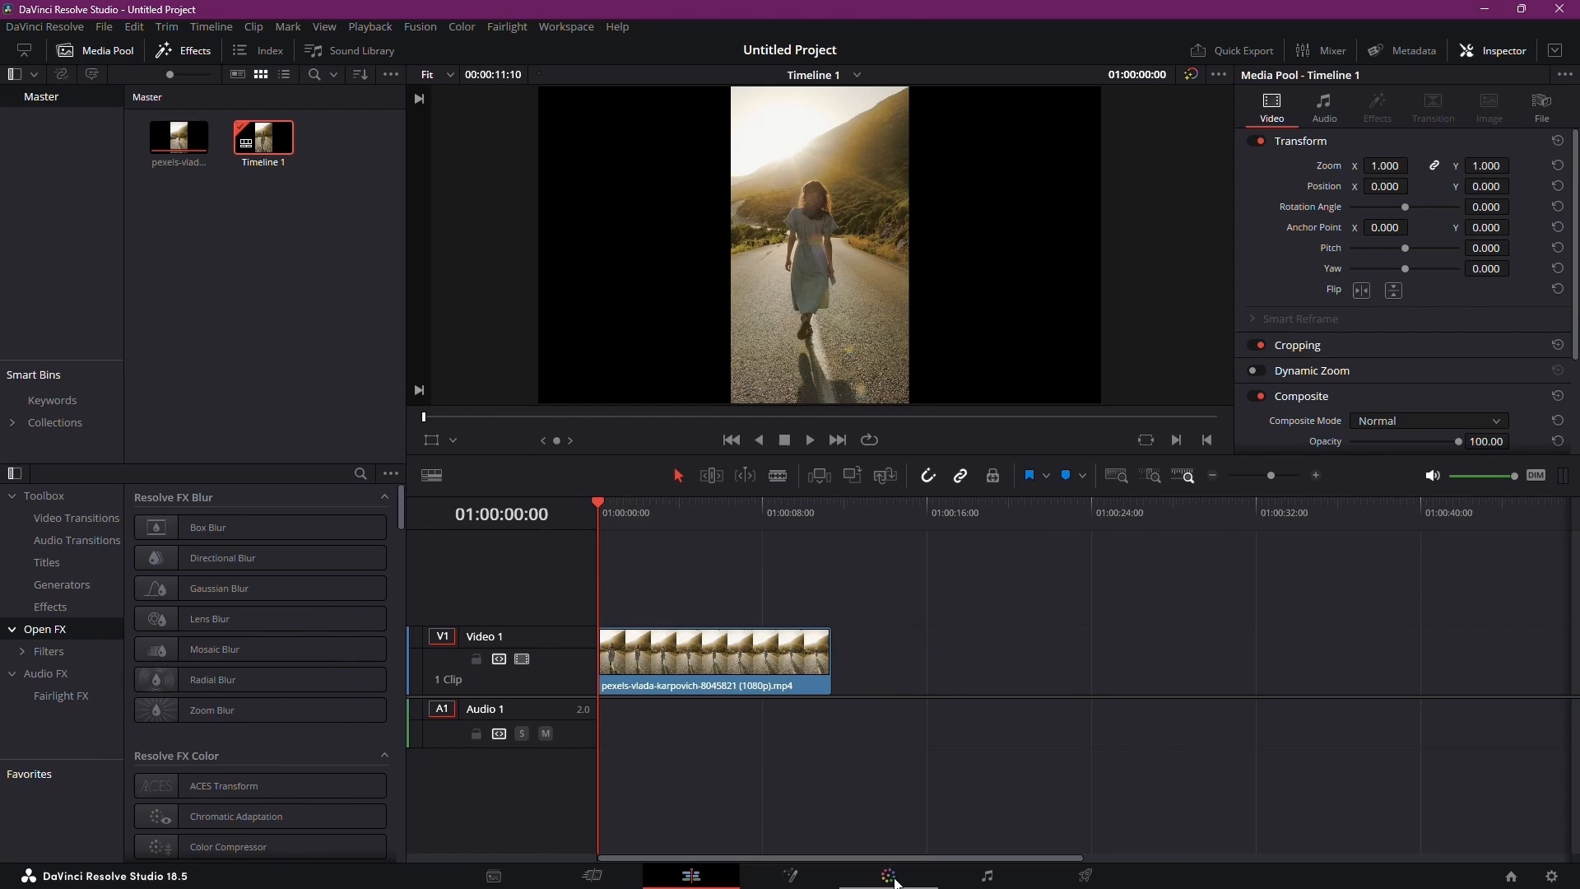
# On the Color page, lower gain to 0.87, lift to -0.05 and gamma to -0.01
pyautogui.click(888, 875)
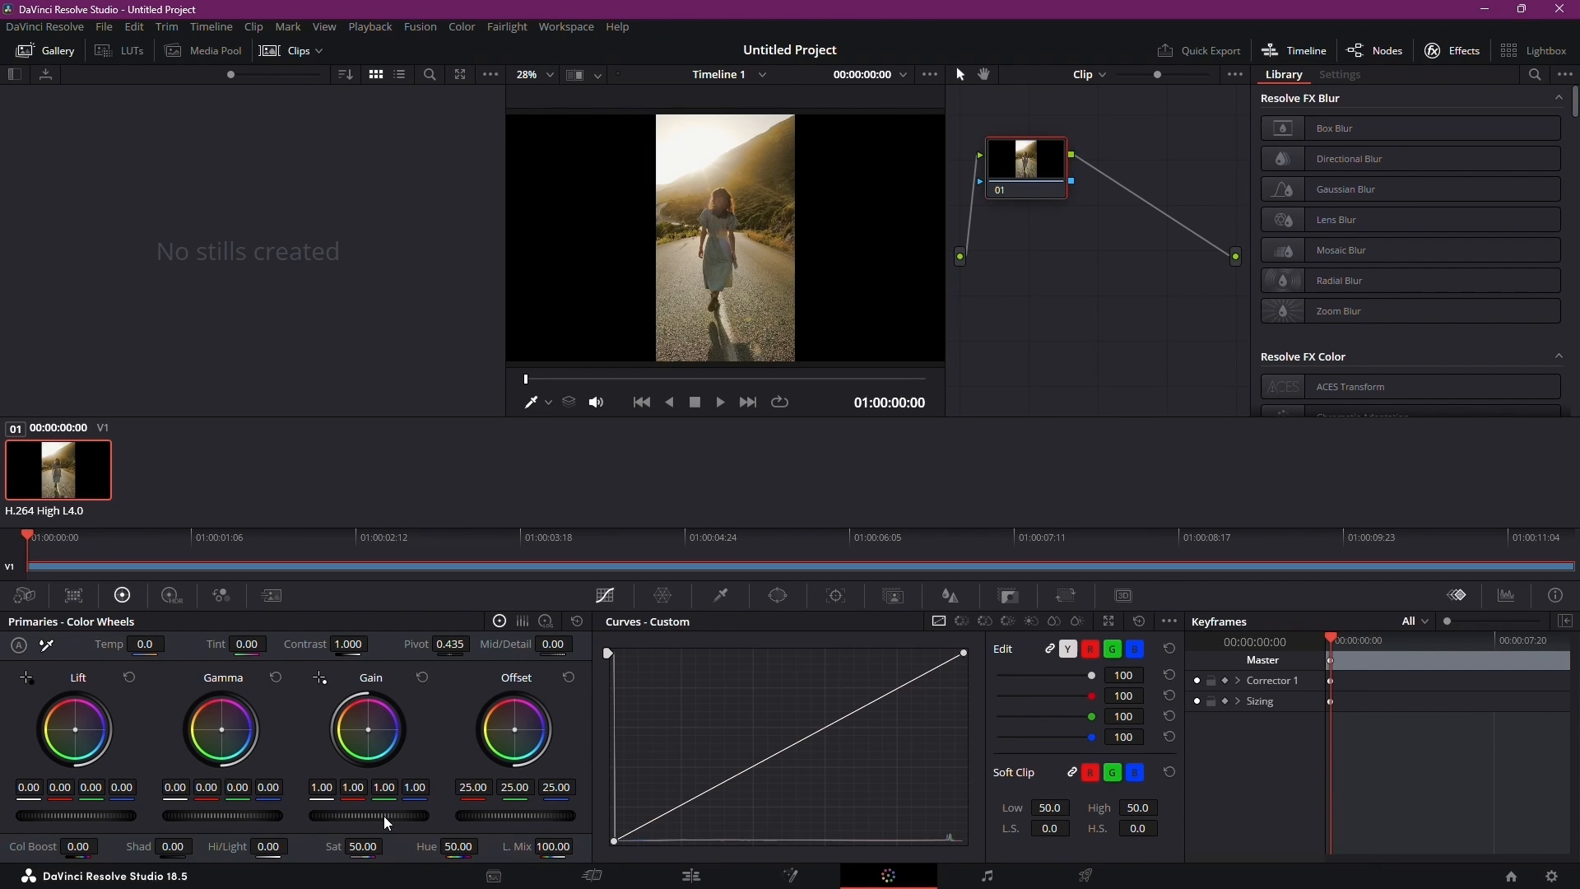
pyautogui.moveTo(386, 816); pyautogui.dragTo(342, 815)
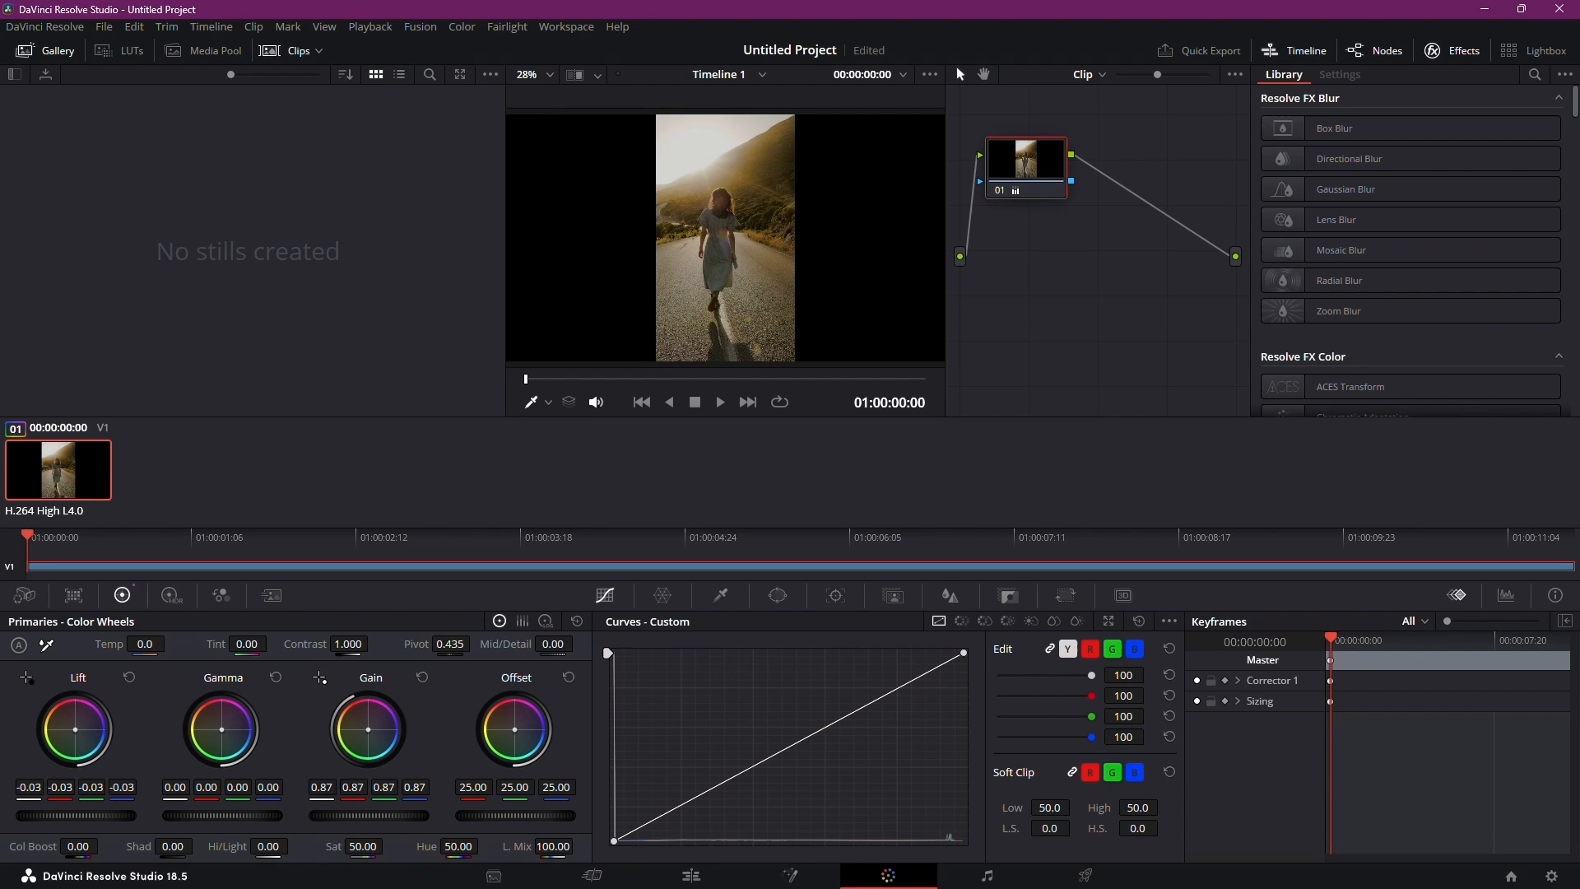
pyautogui.moveTo(220, 728); pyautogui.dragTo(220, 745)
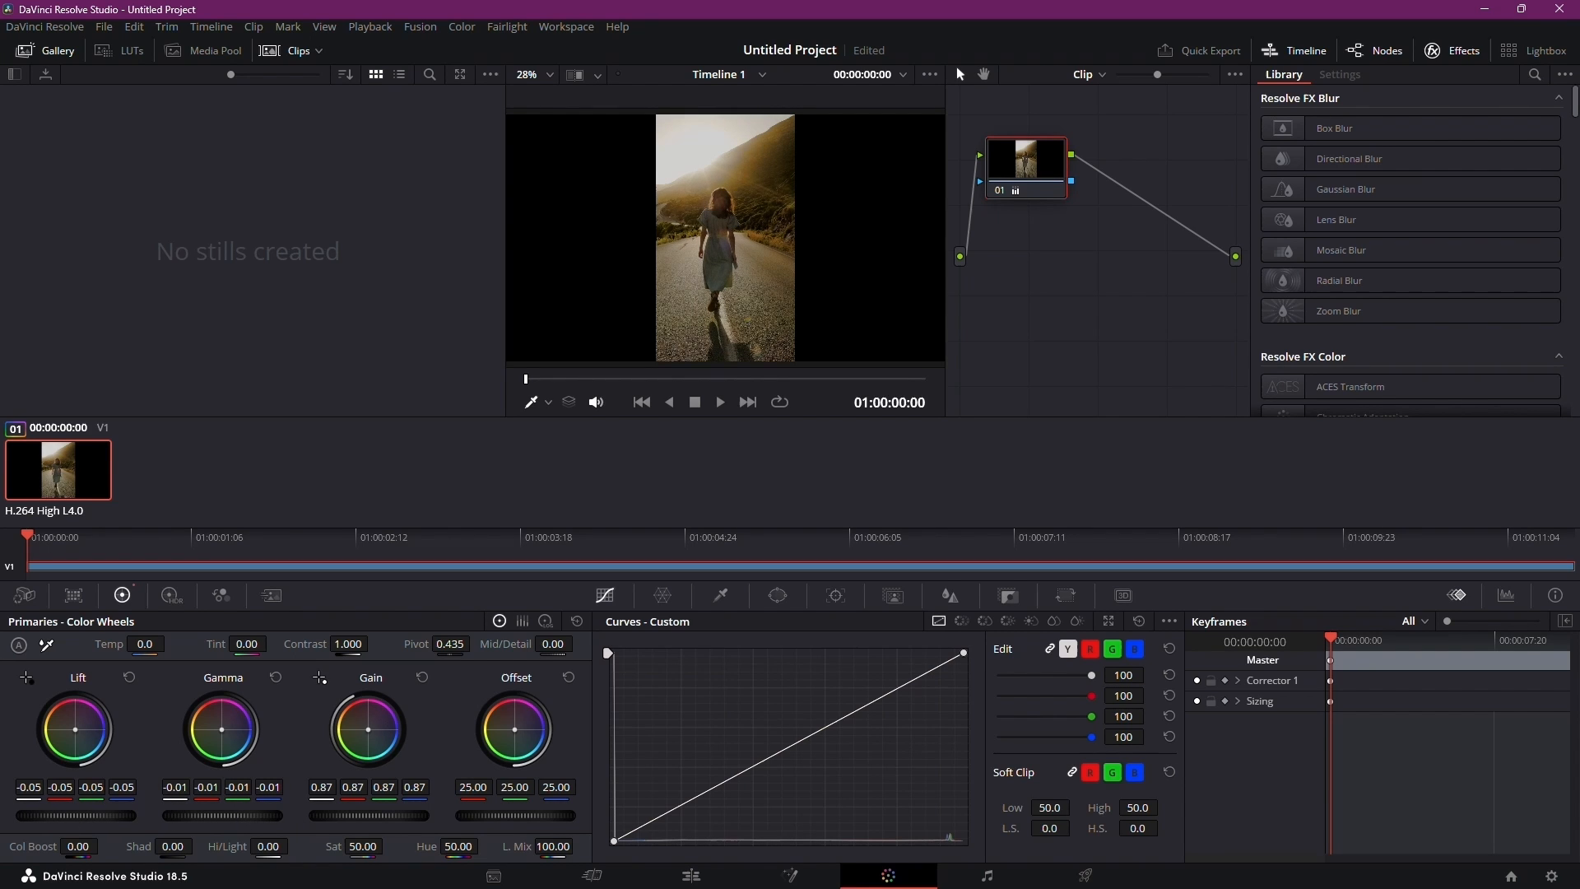
# Add several luma curve points and drag them below the diagonal to darken midtones
pyautogui.click(792, 741)
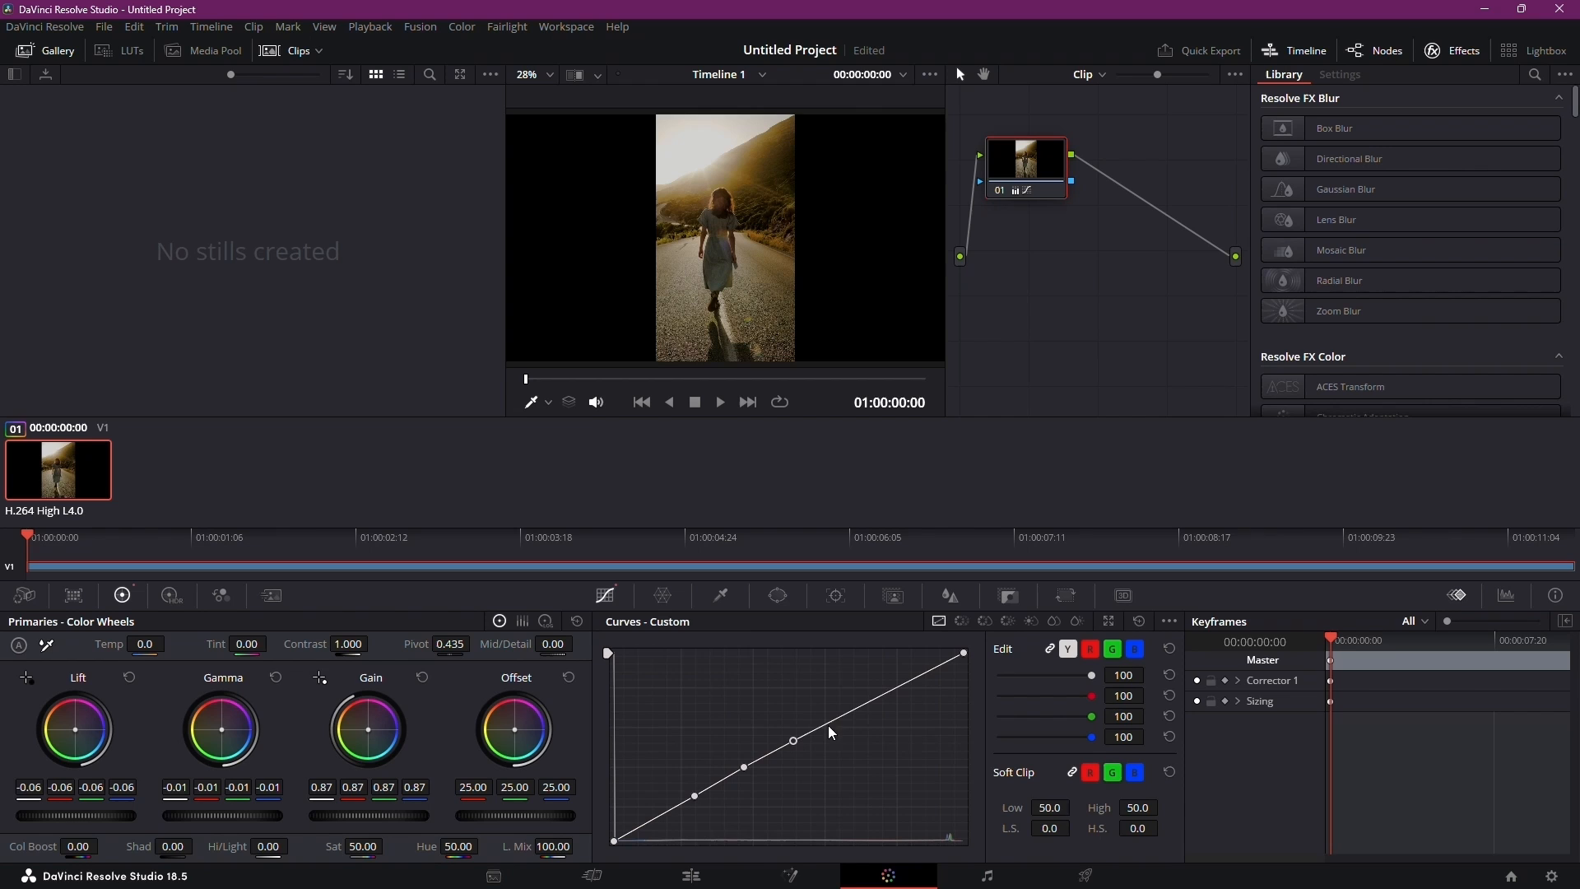
pyautogui.moveTo(793, 740); pyautogui.dragTo(798, 754)
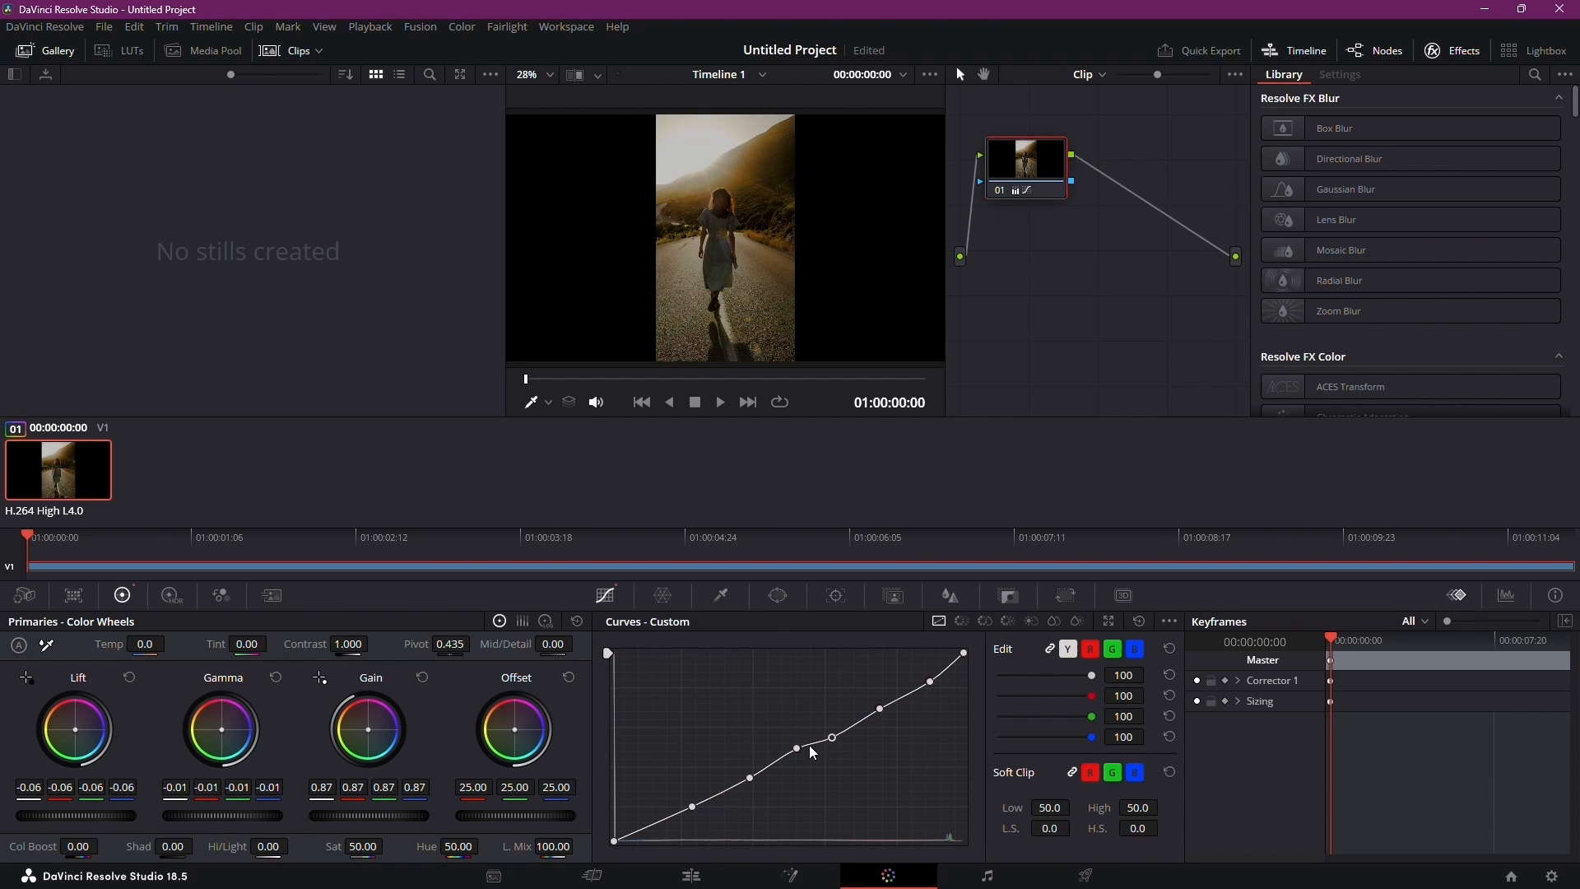
pyautogui.moveTo(832, 736); pyautogui.dragTo(686, 816)
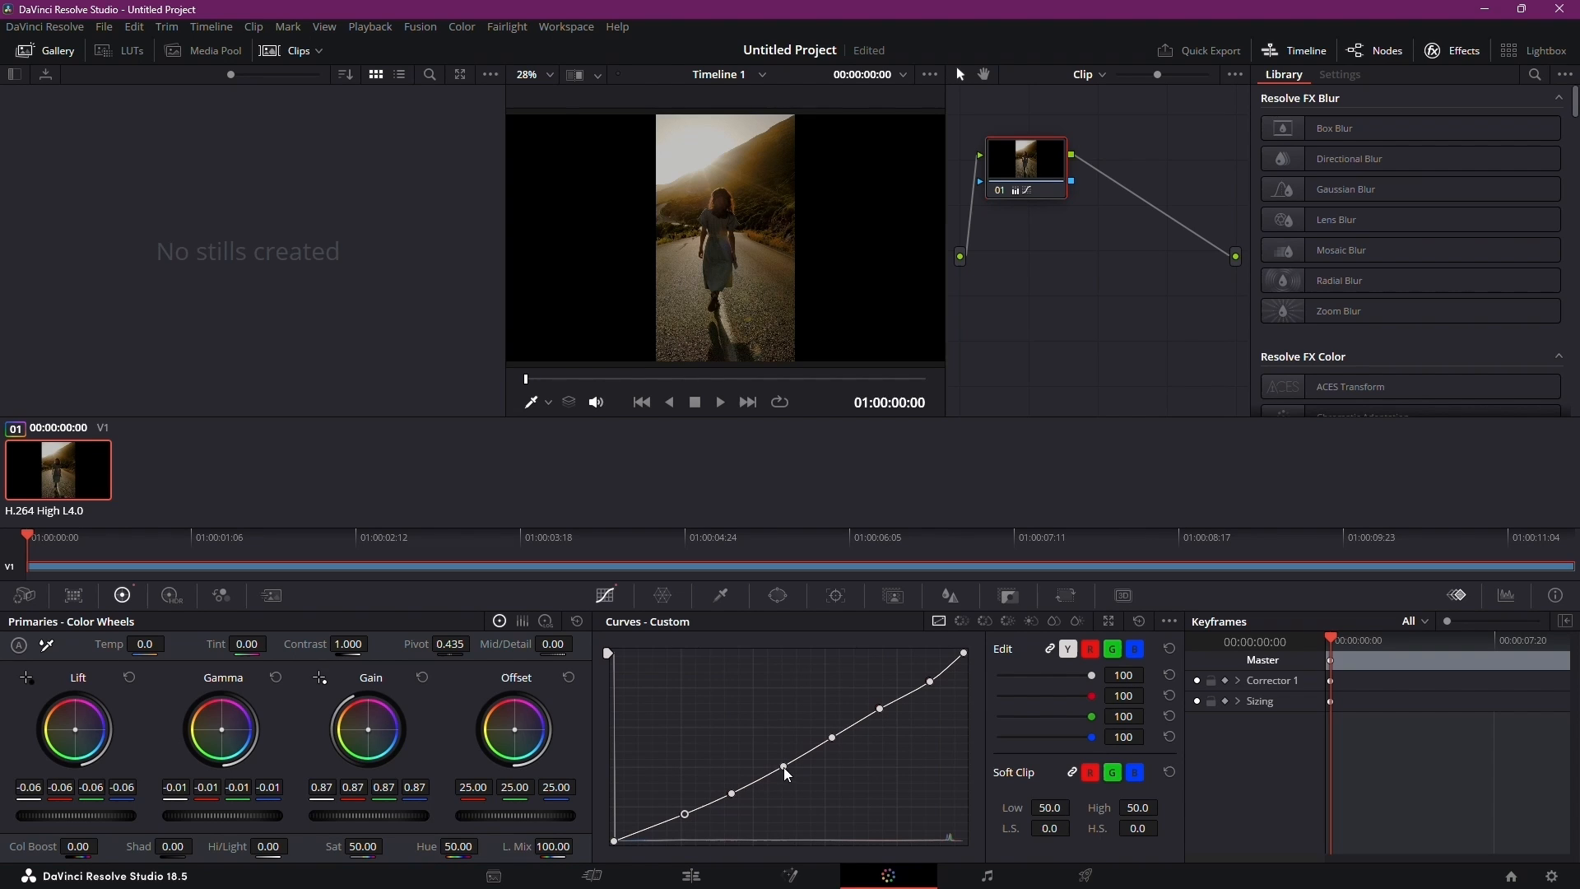
pyautogui.moveTo(786, 766); pyautogui.dragTo(894, 721)
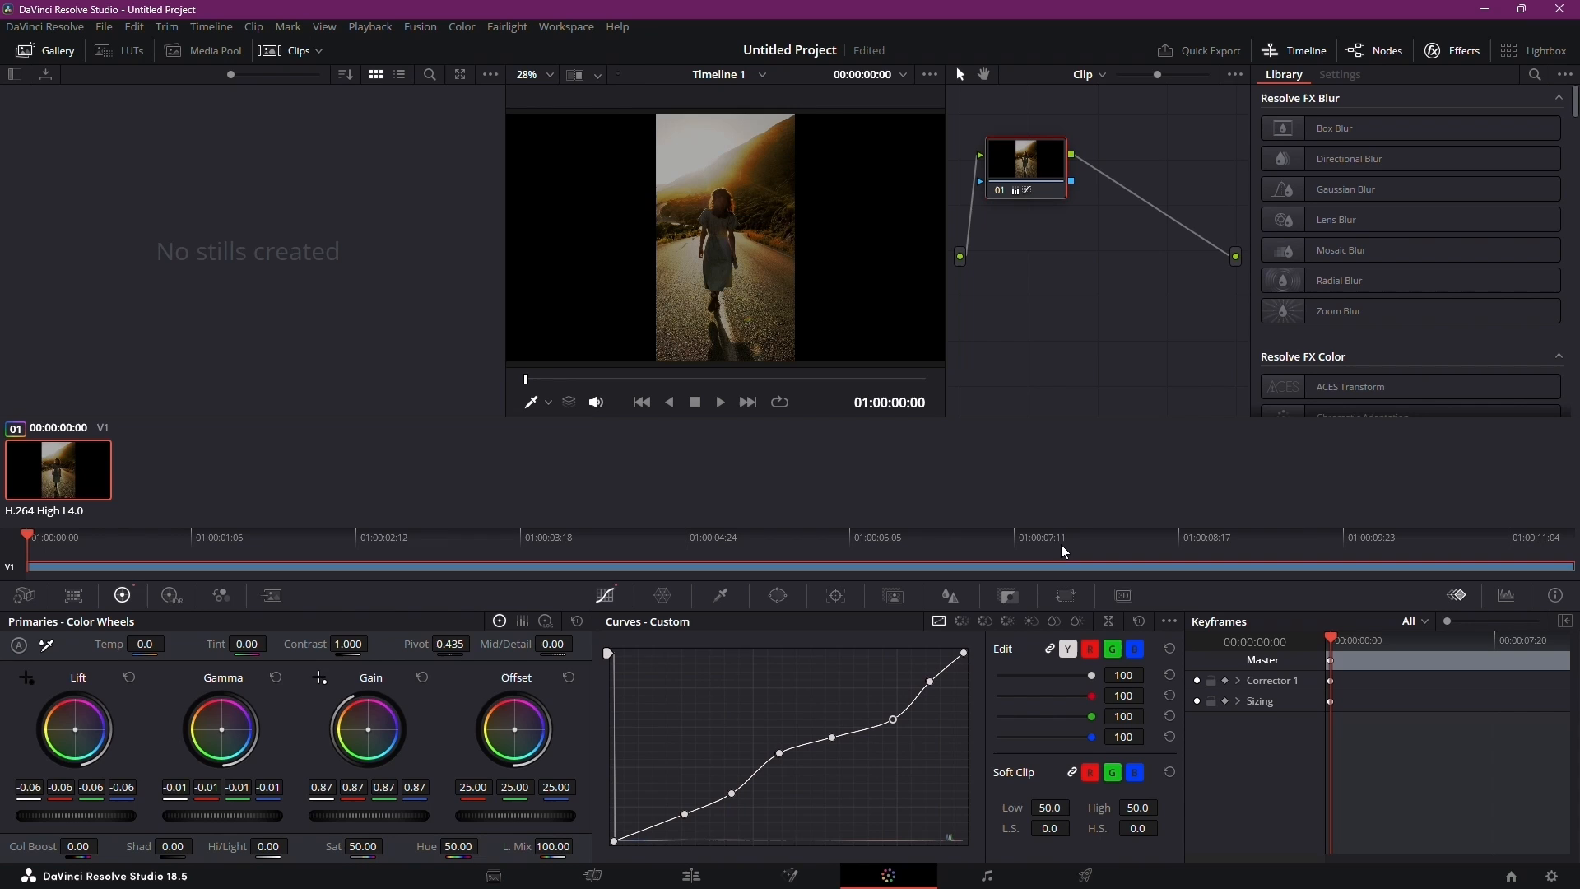
# Add a serial corrector node after node 01 from the node editor's context menu
pyautogui.rightClick(1025, 161)
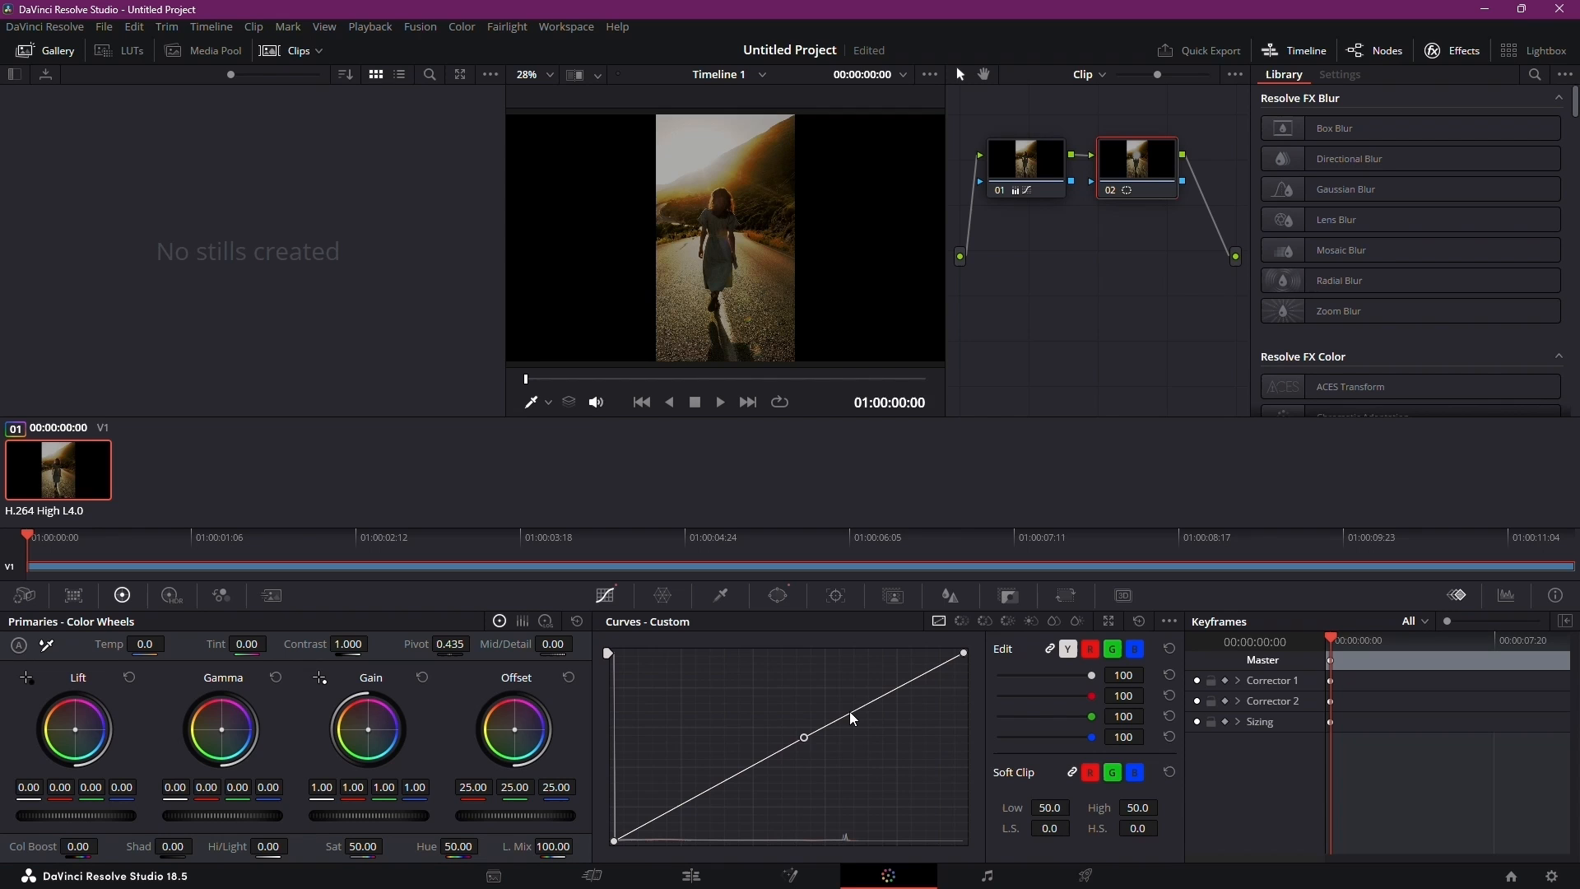
# Drag node 02's curve points up in the upper mids and flatten them near the highlights
pyautogui.moveTo(847, 711); pyautogui.dragTo(894, 673)
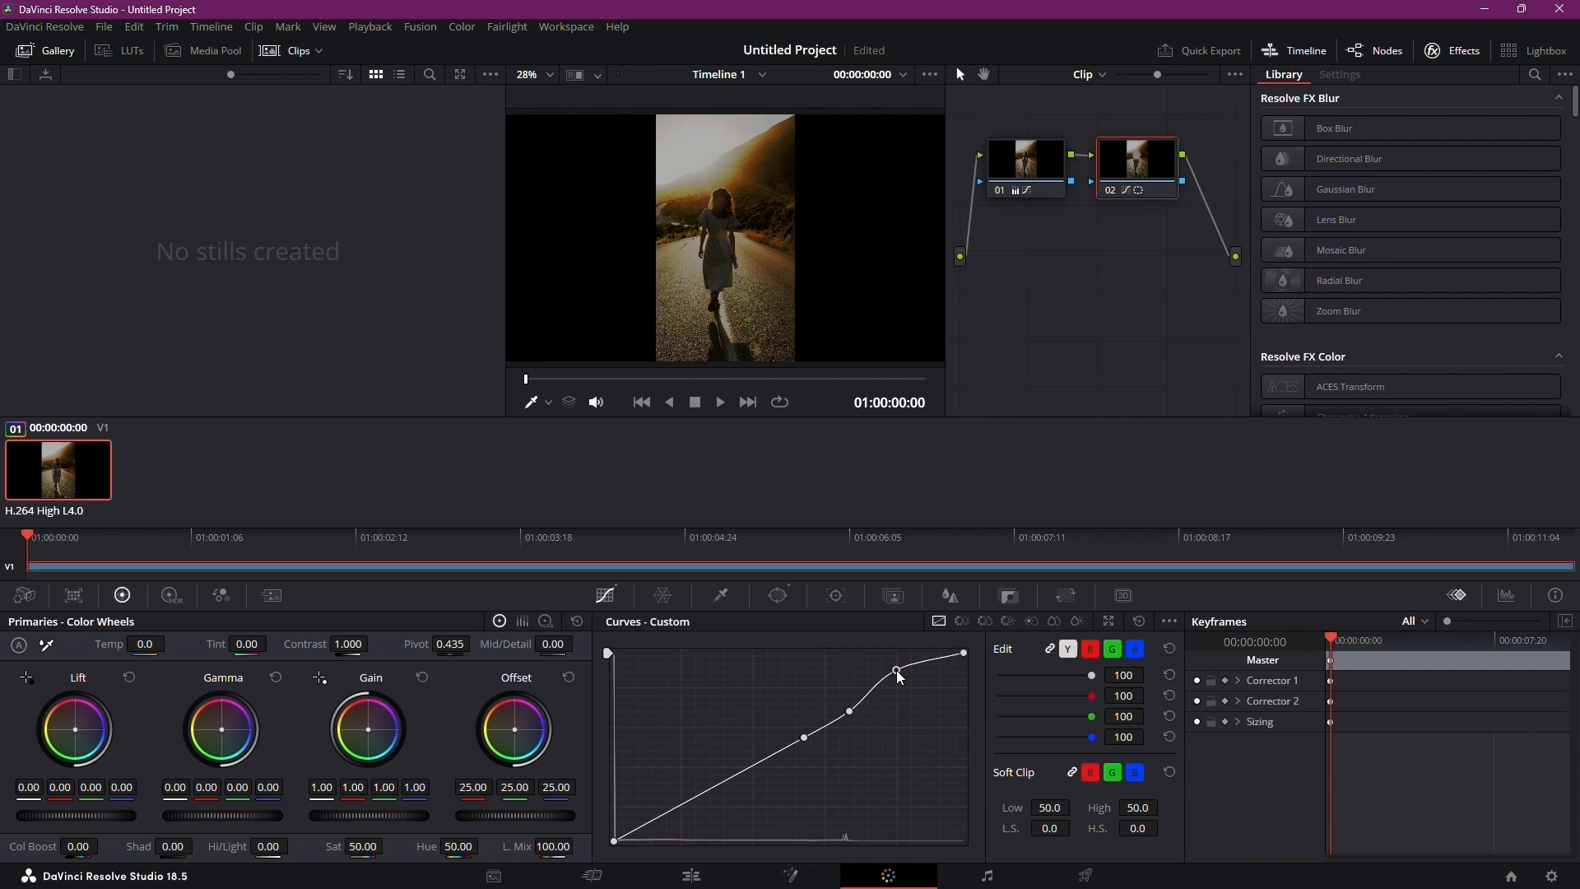
pyautogui.moveTo(897, 673); pyautogui.dragTo(850, 715)
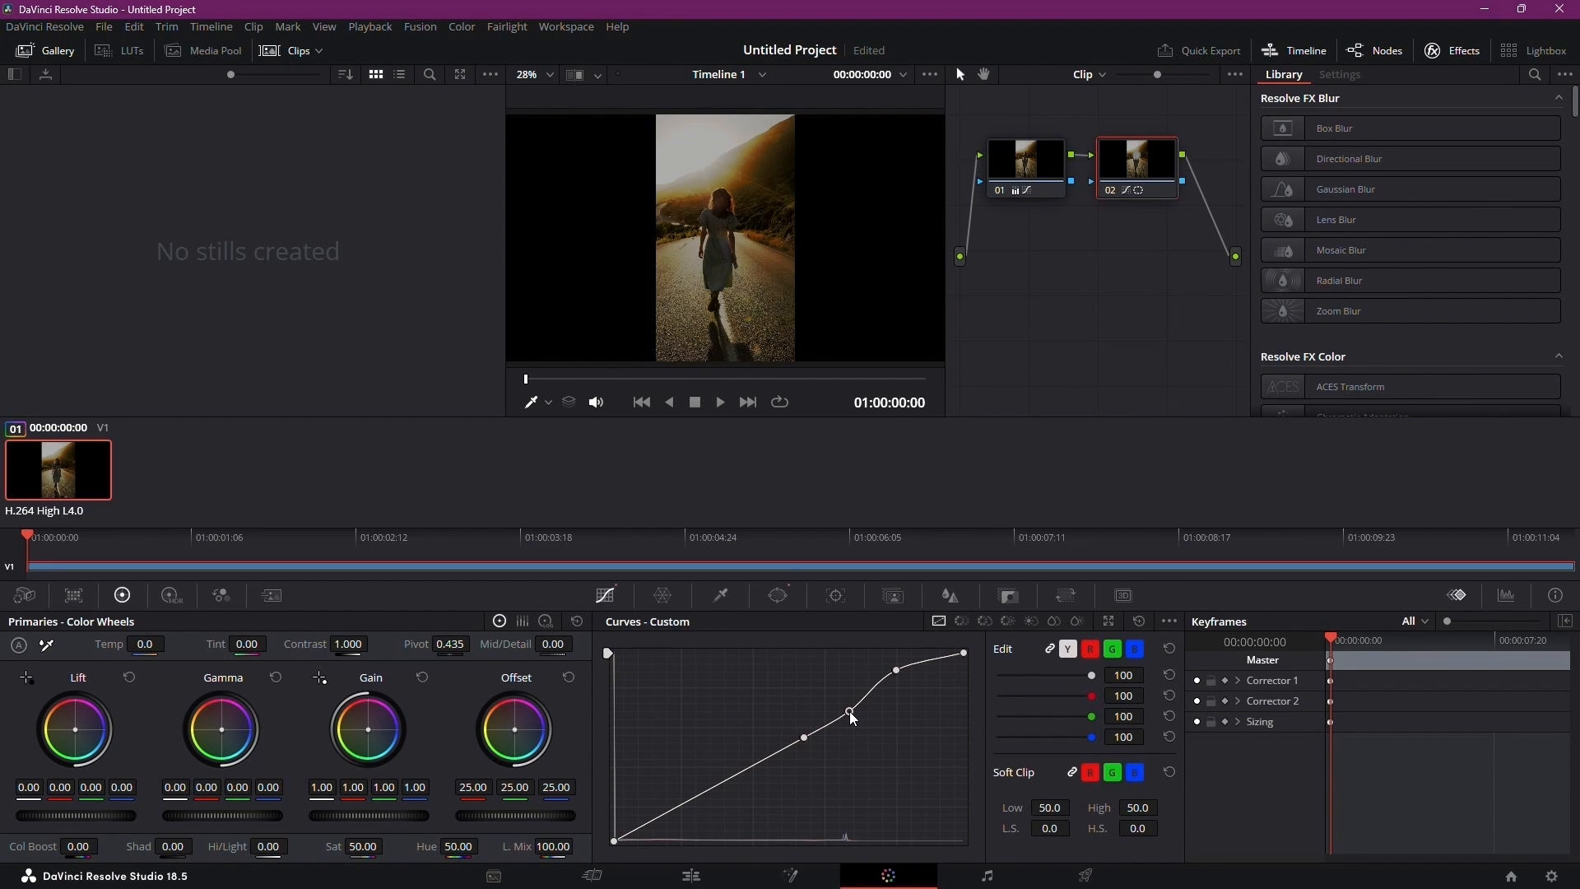
pyautogui.moveTo(849, 708); pyautogui.dragTo(874, 691)
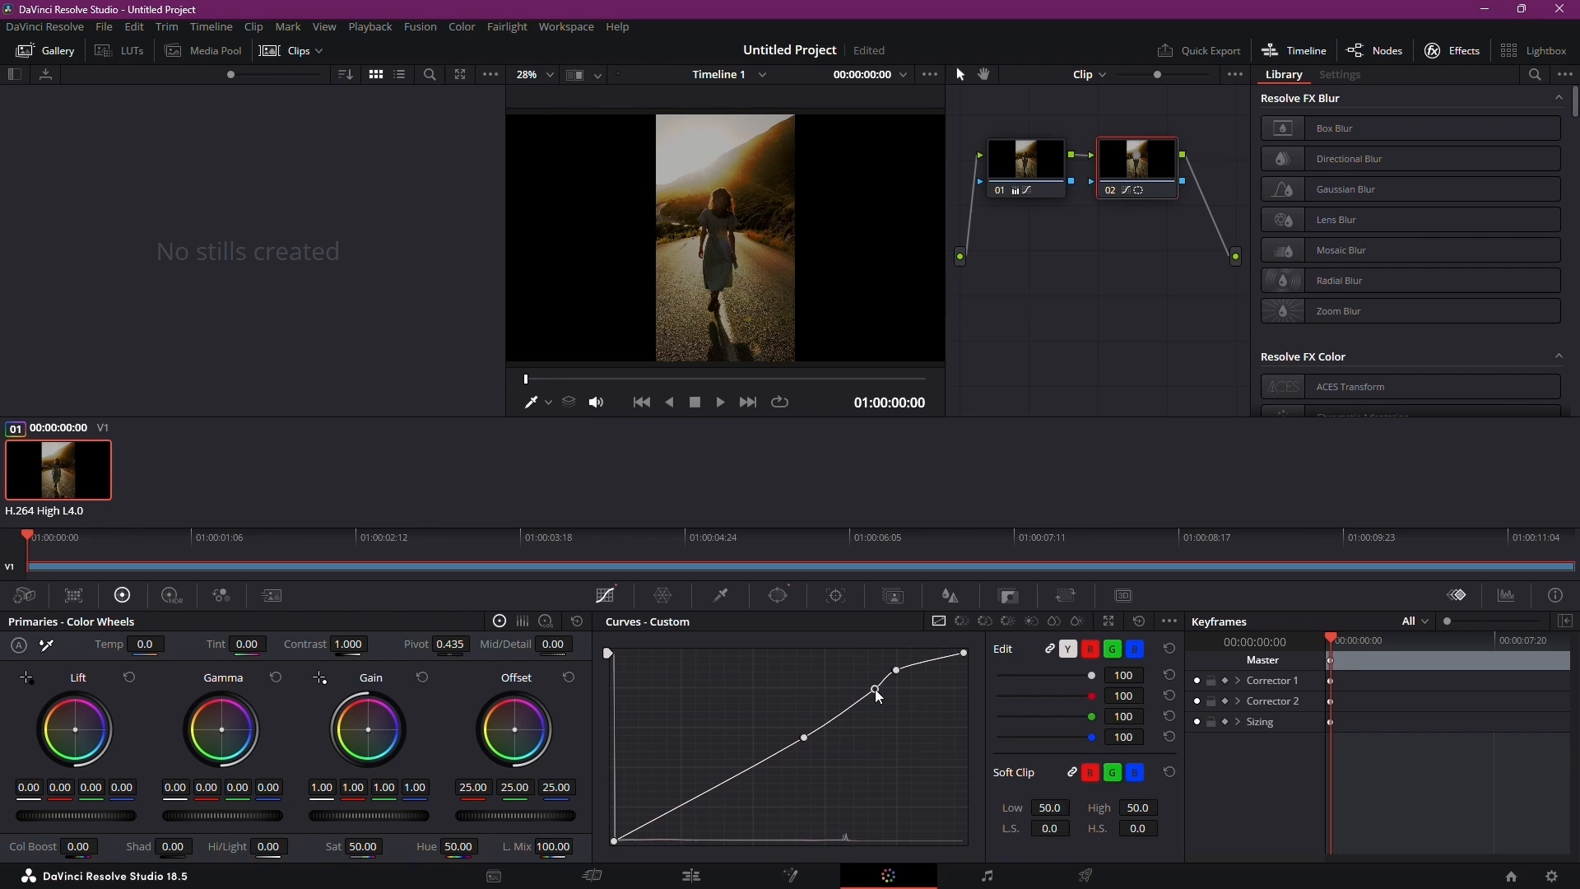
pyautogui.moveTo(877, 691); pyautogui.dragTo(857, 718)
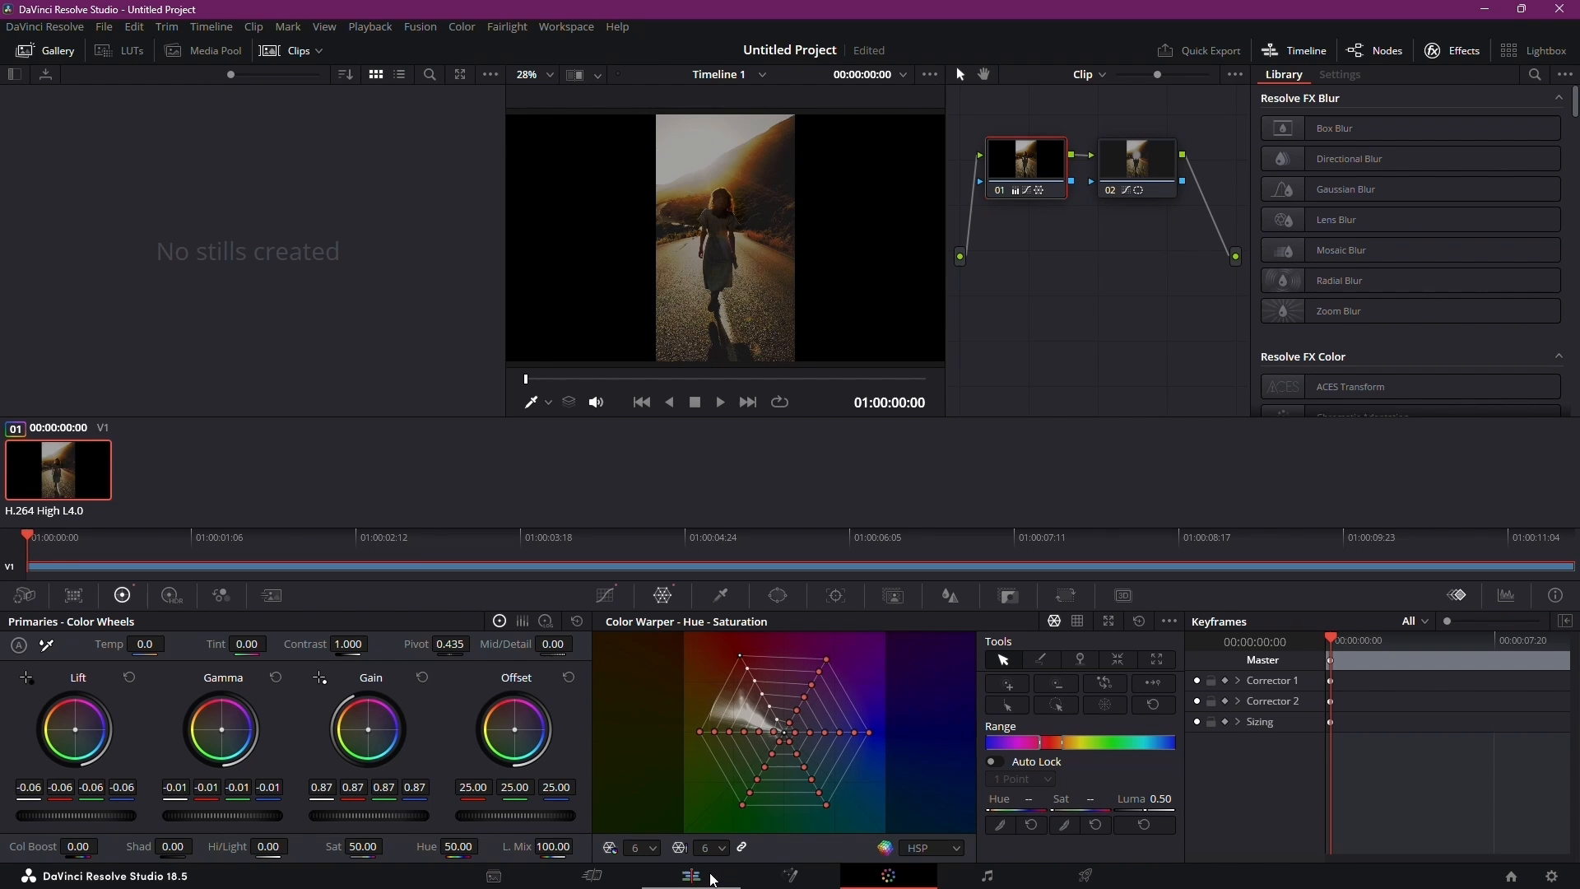
# Switch to the Edit page and play the graded clip in the viewer
pyautogui.click(689, 875)
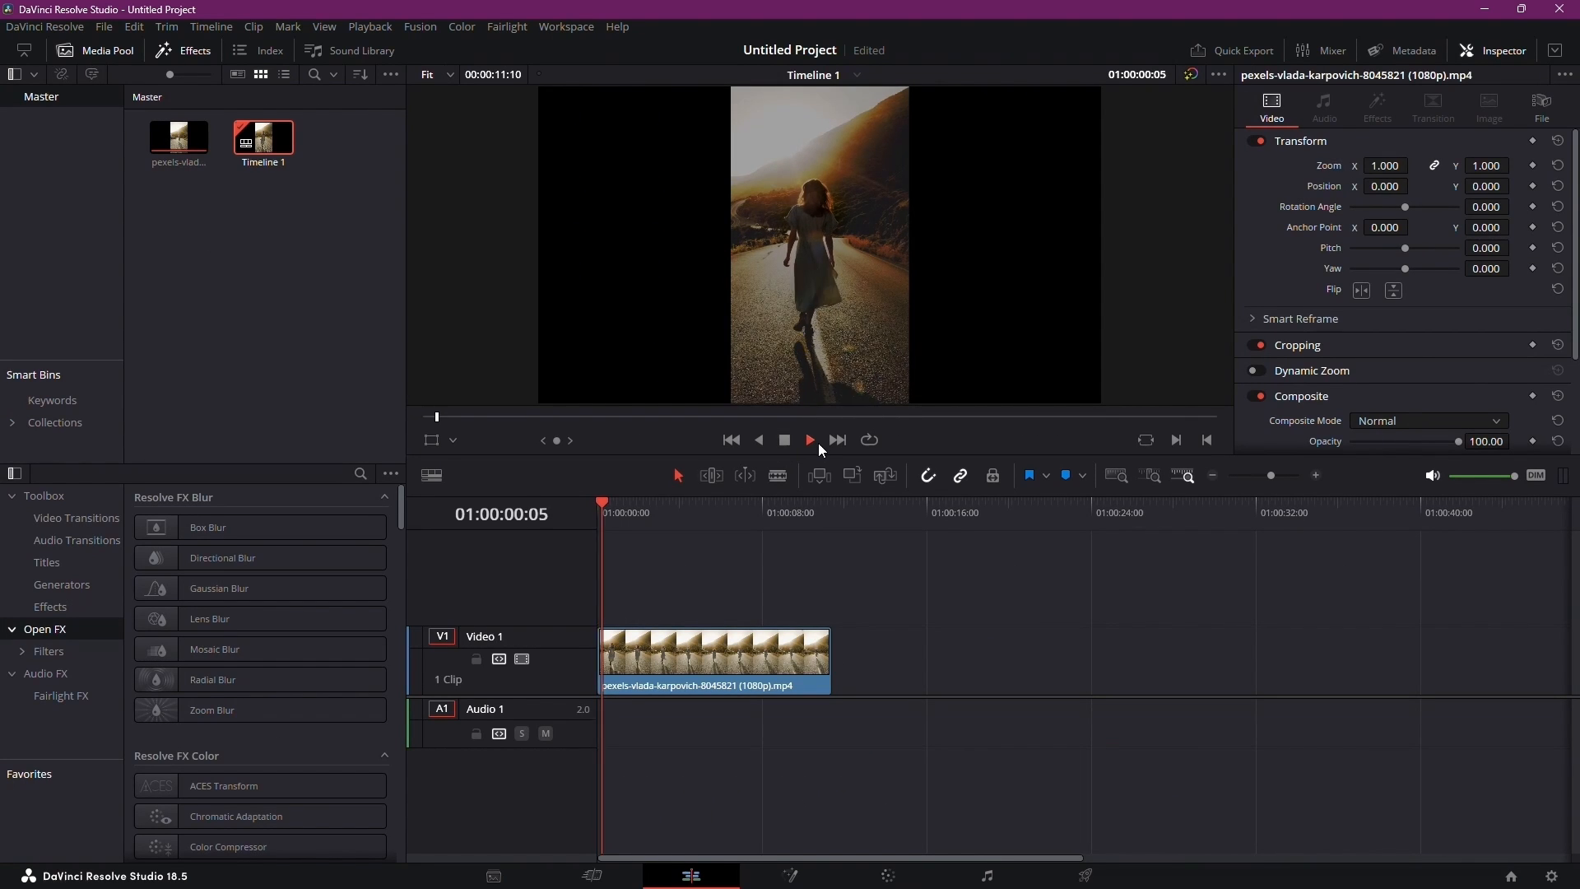
pyautogui.click(808, 439)
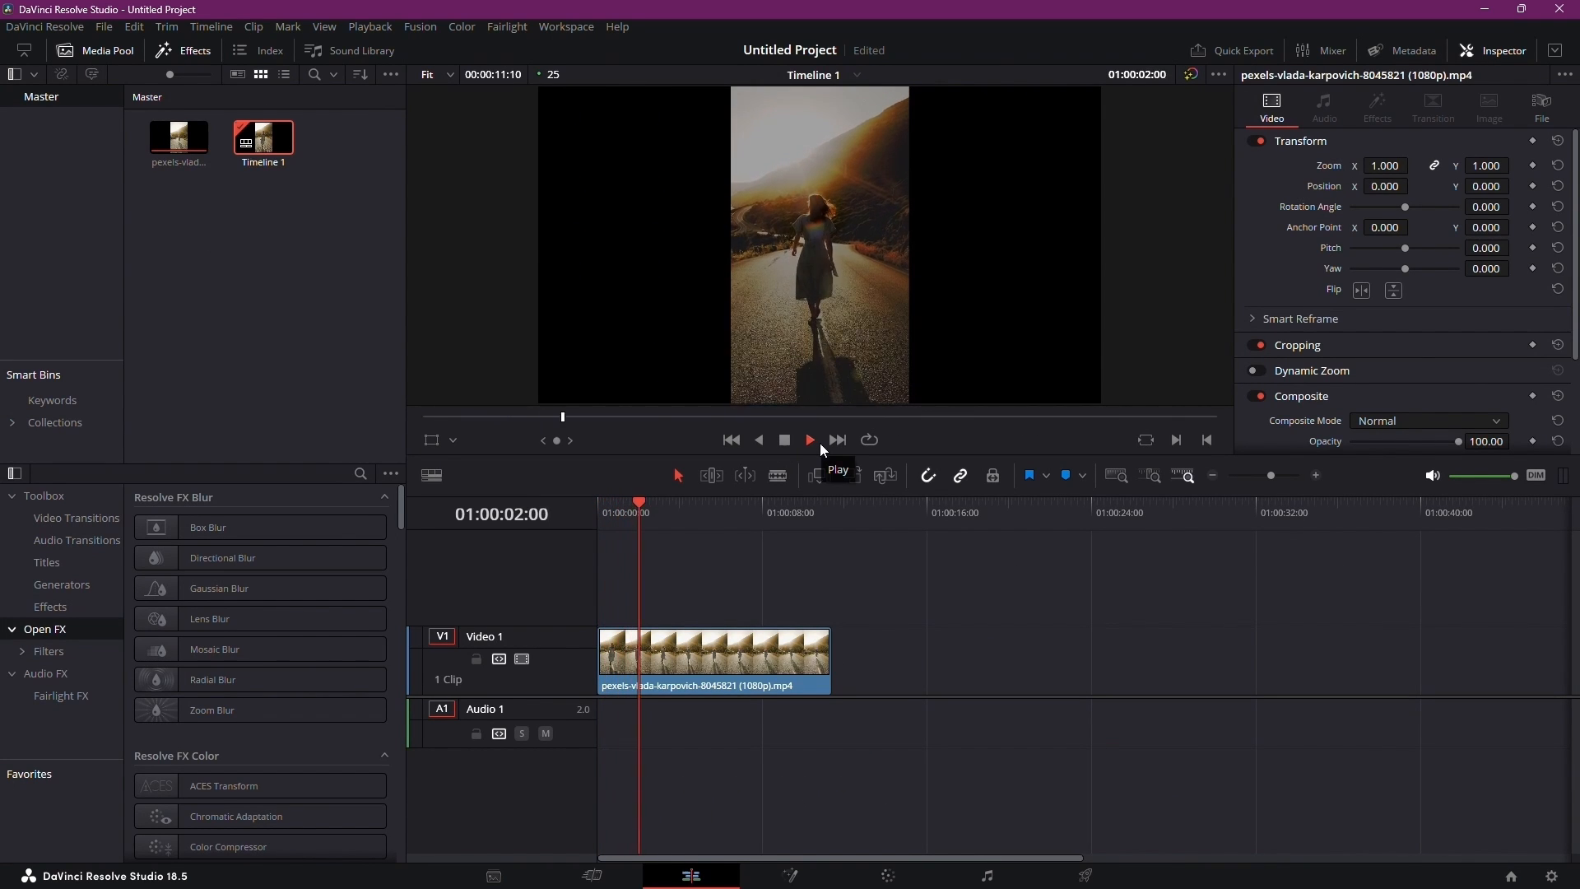
pyautogui.click(809, 440)
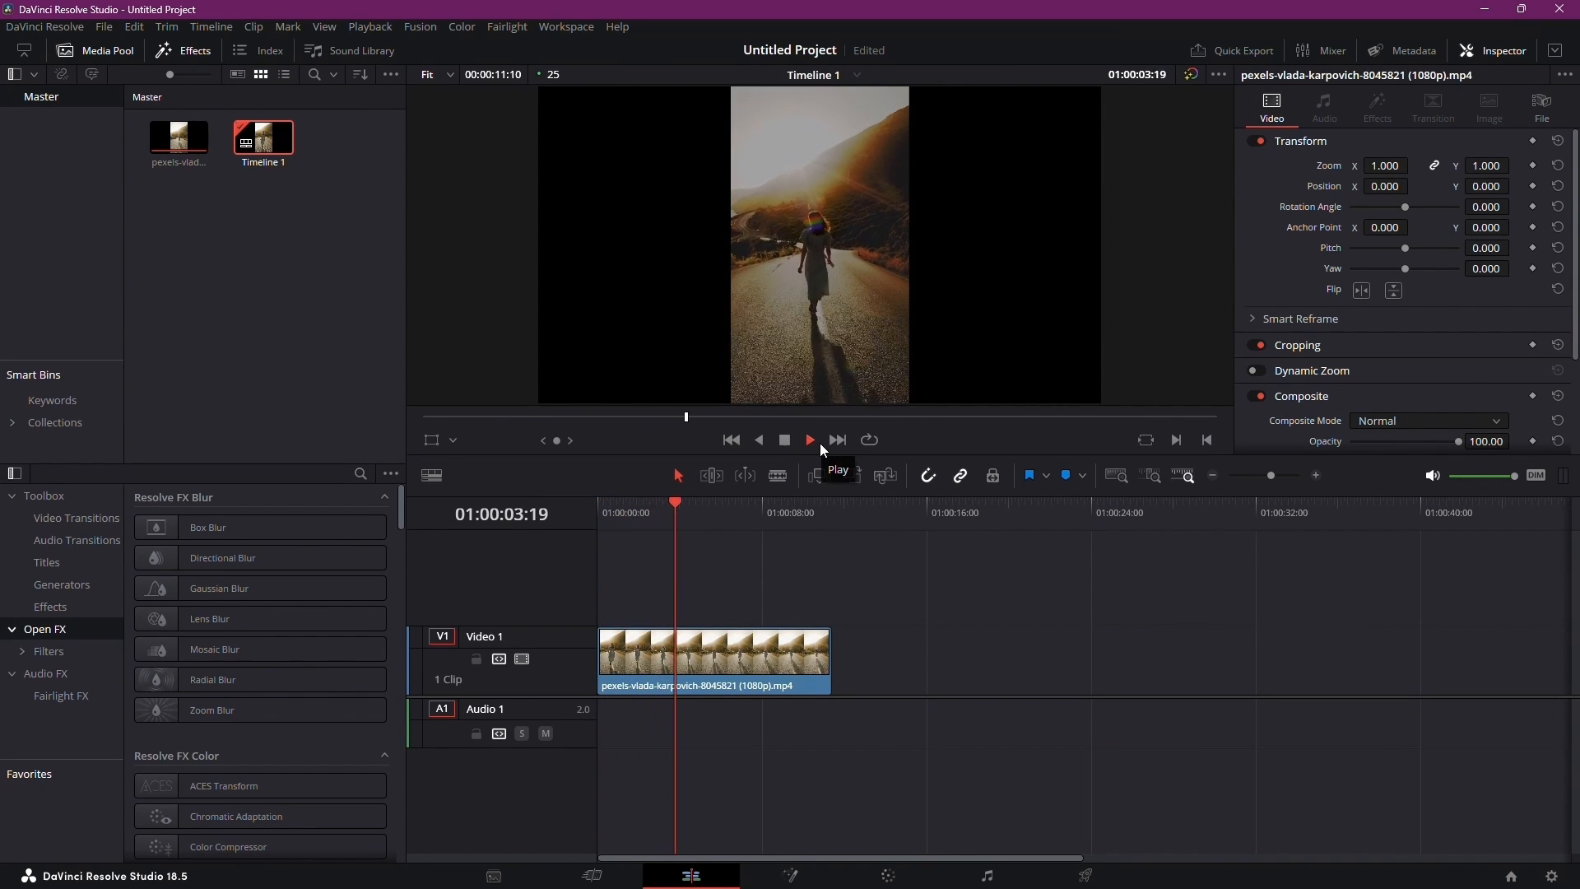